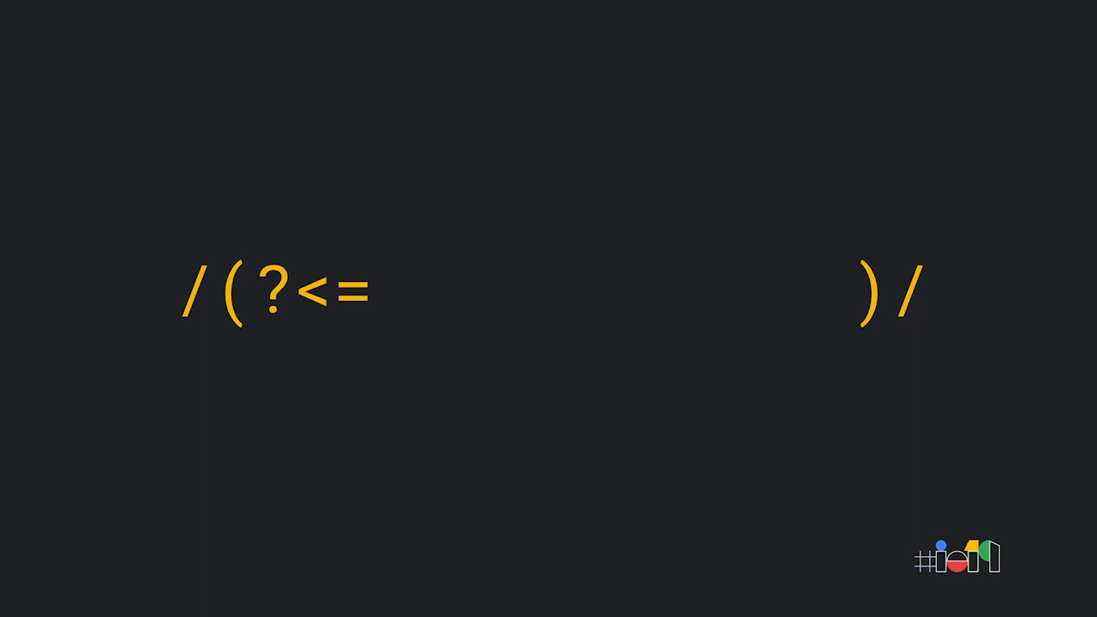
{"action": "type", "text": "one year ago"}
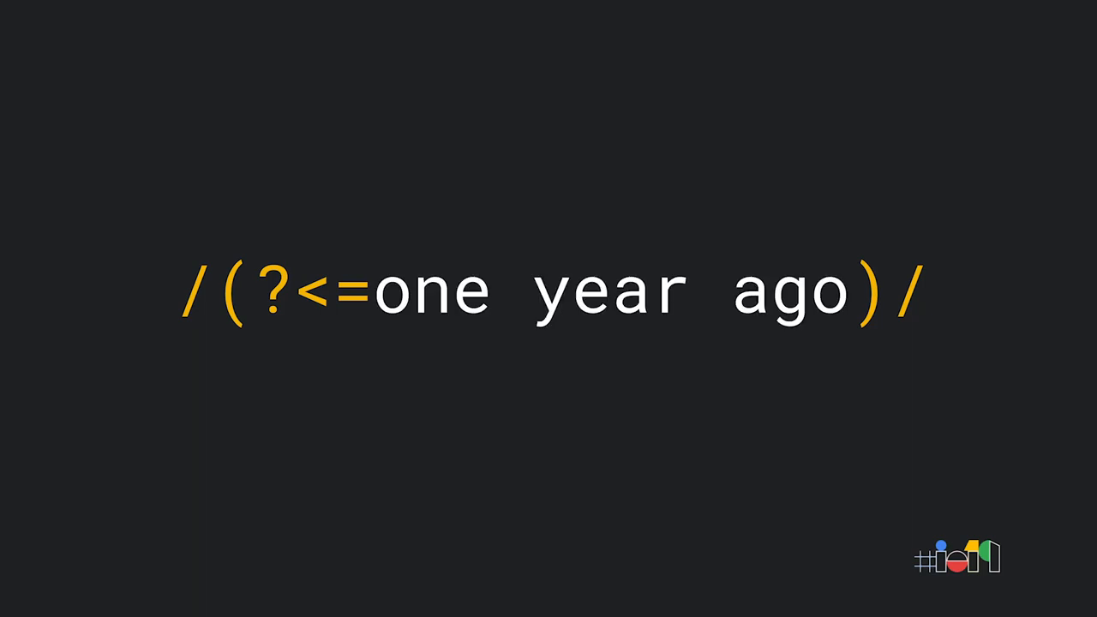